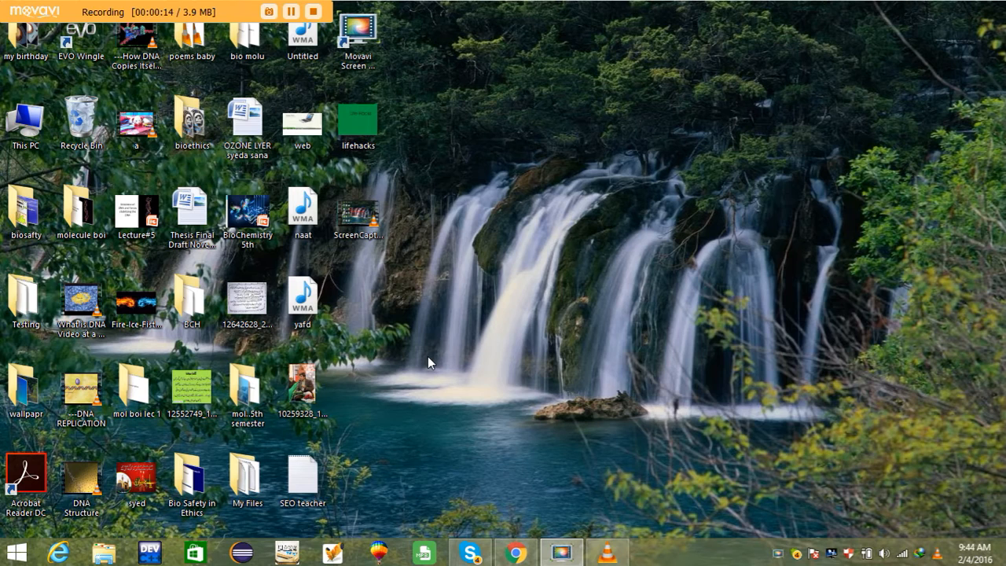
pyautogui.moveTo(418, 348)
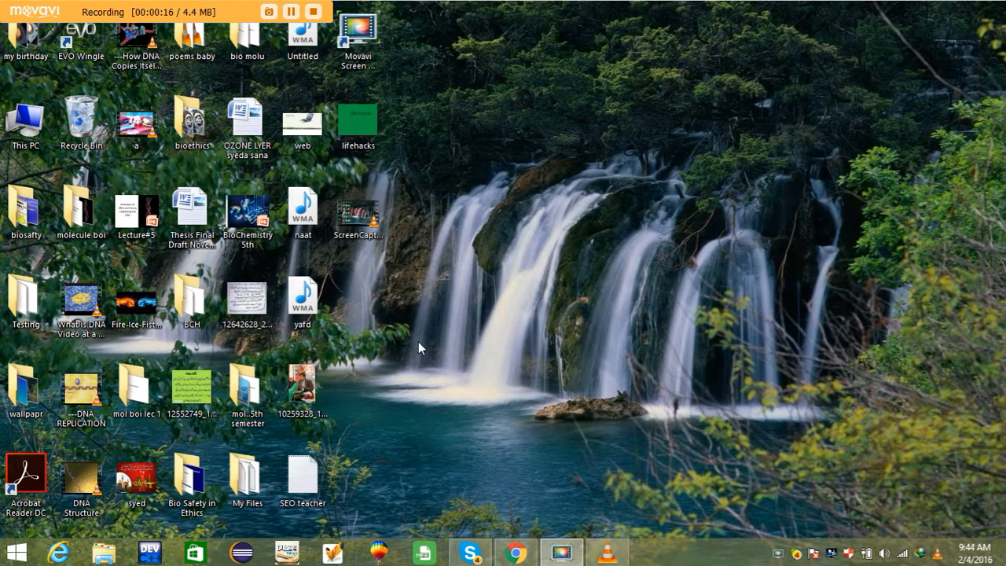
# - Launch CorelDRAW 9 and create a new blank graphic, Graphic1
pyautogui.click(378, 550)
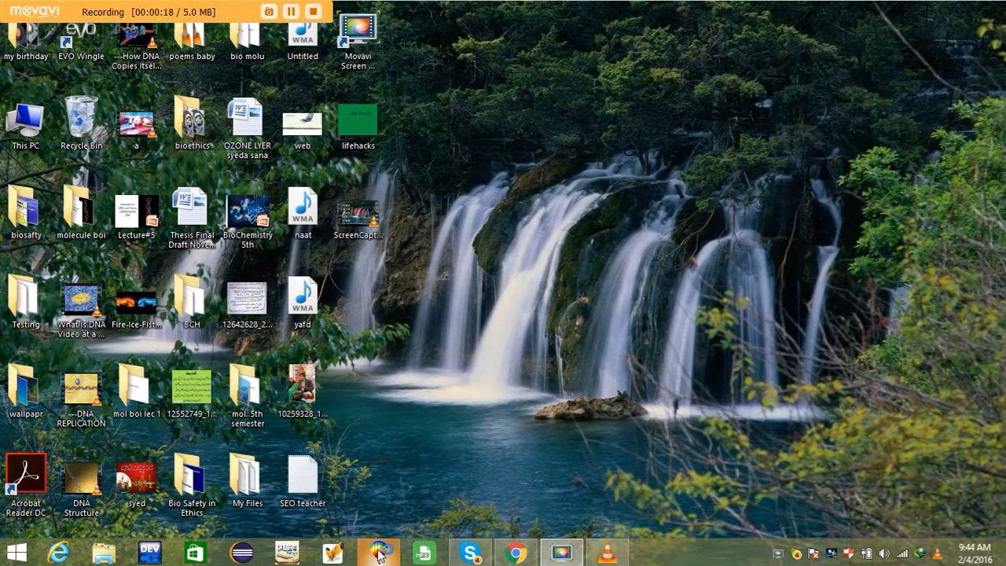
pyautogui.click(377, 550)
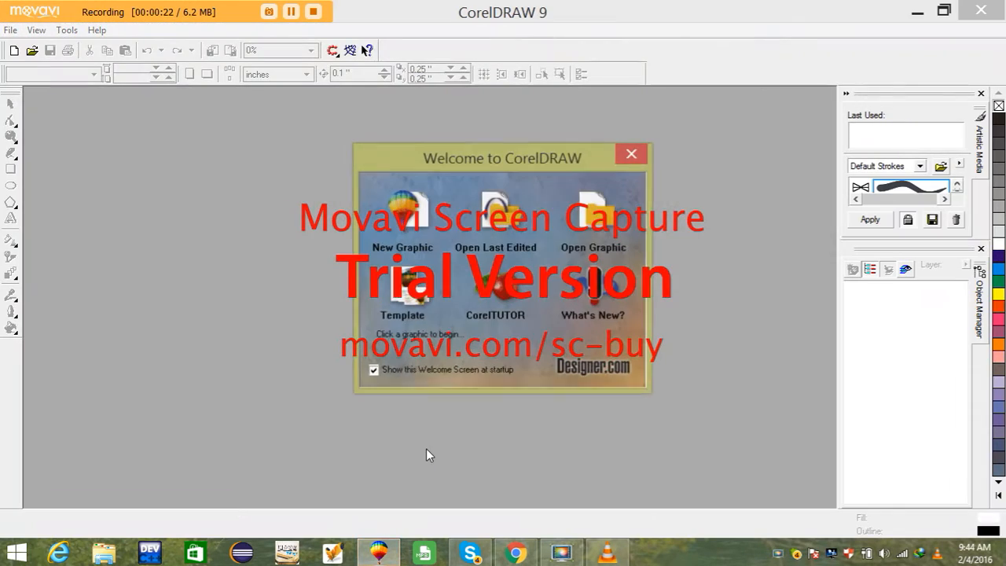
pyautogui.moveTo(402, 228)
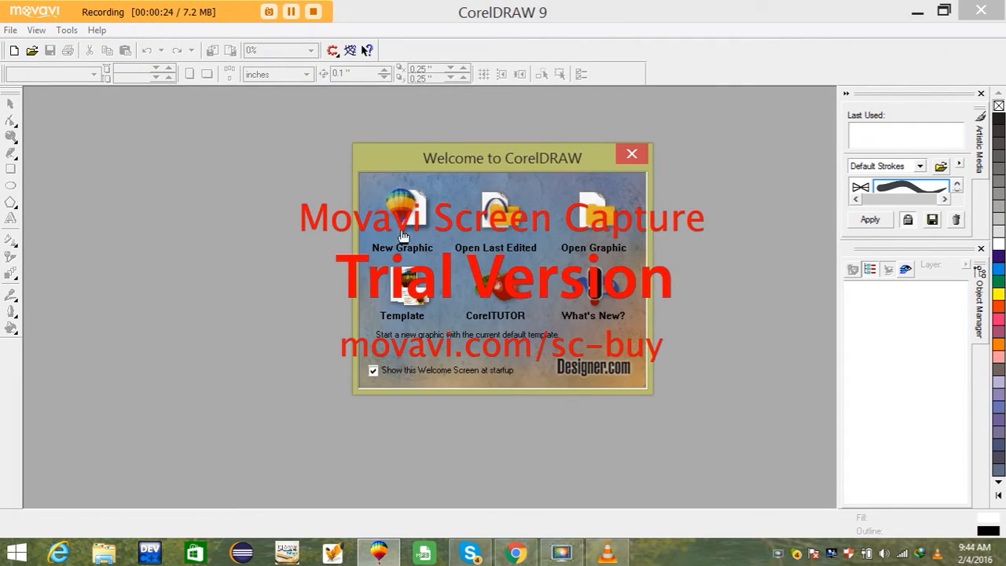
pyautogui.click(402, 220)
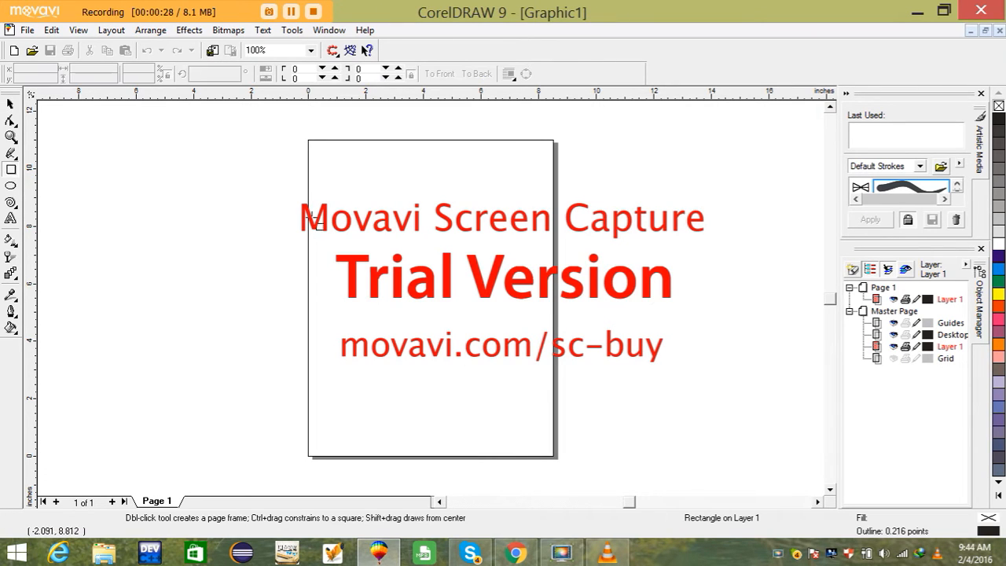
# - Draw a rectangle on the upper page, fill it green and add 'Life Hacks' text
pyautogui.moveTo(332, 189); pyautogui.dragTo(509, 321)
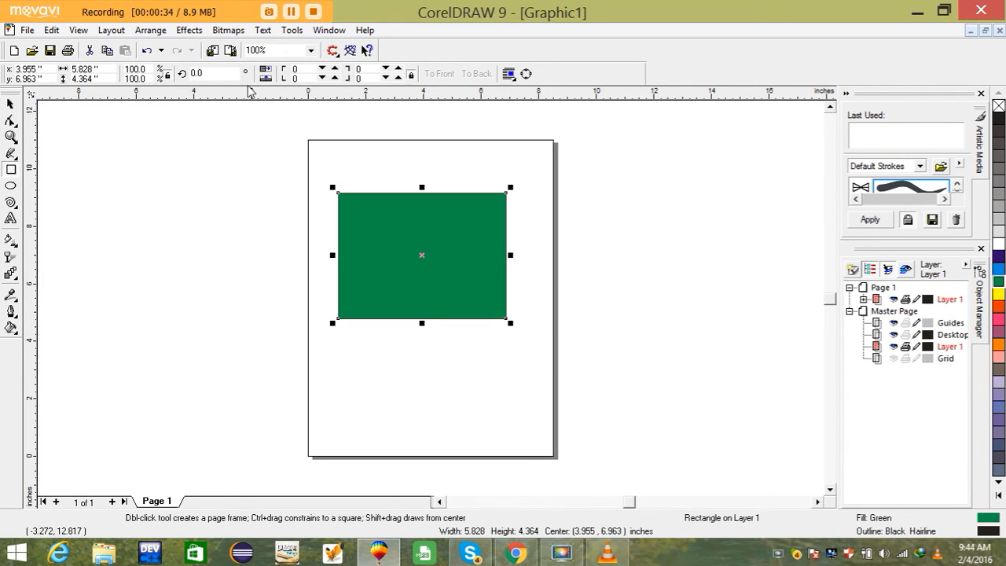
pyautogui.moveTo(14, 228)
pyautogui.write('Life Hacks')
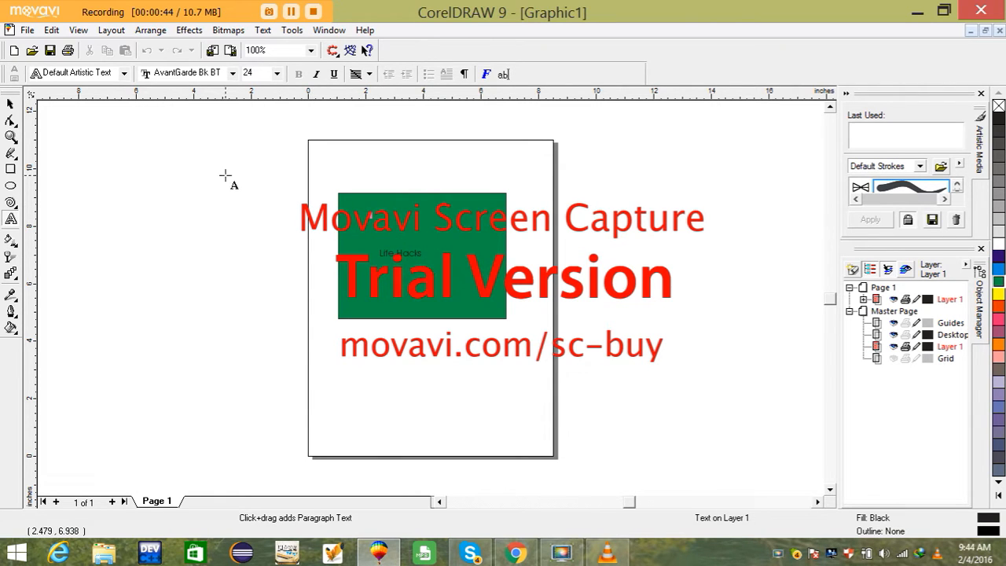
pyautogui.click(27, 30)
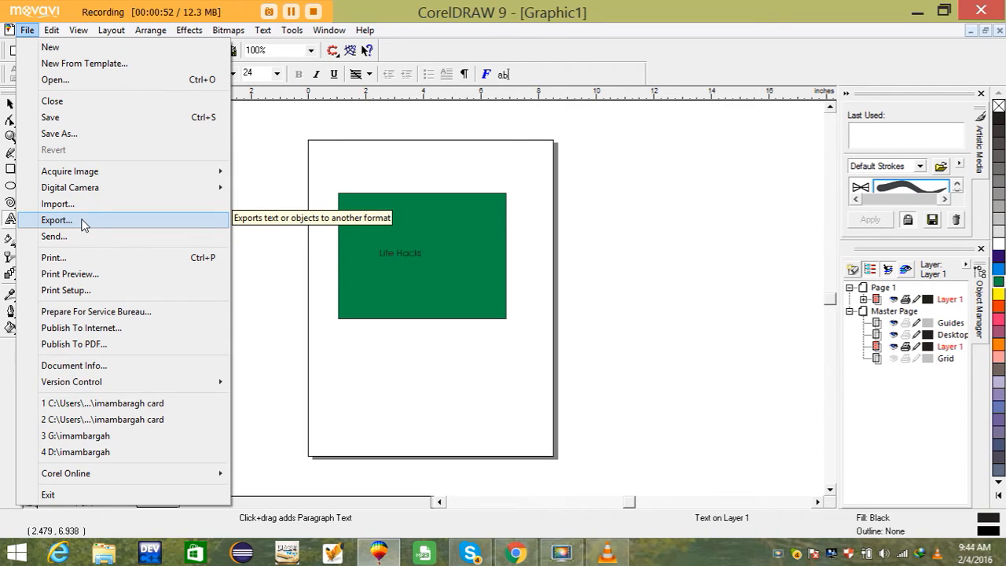
# - Export to the desktop as JPEG 'lifehacks', accepting the bitmap size and resolution
pyautogui.click(57, 220)
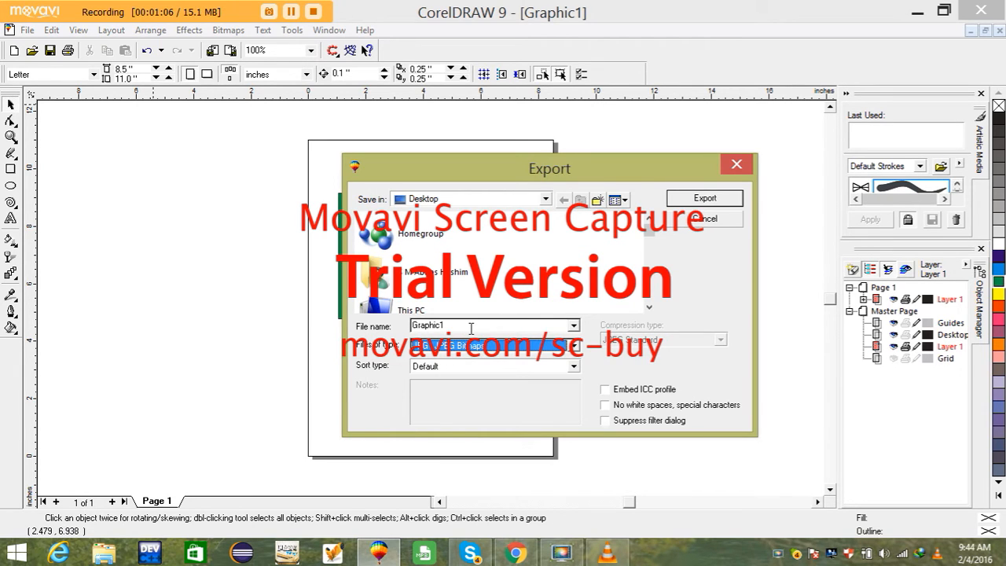
pyautogui.write('lifehacks')
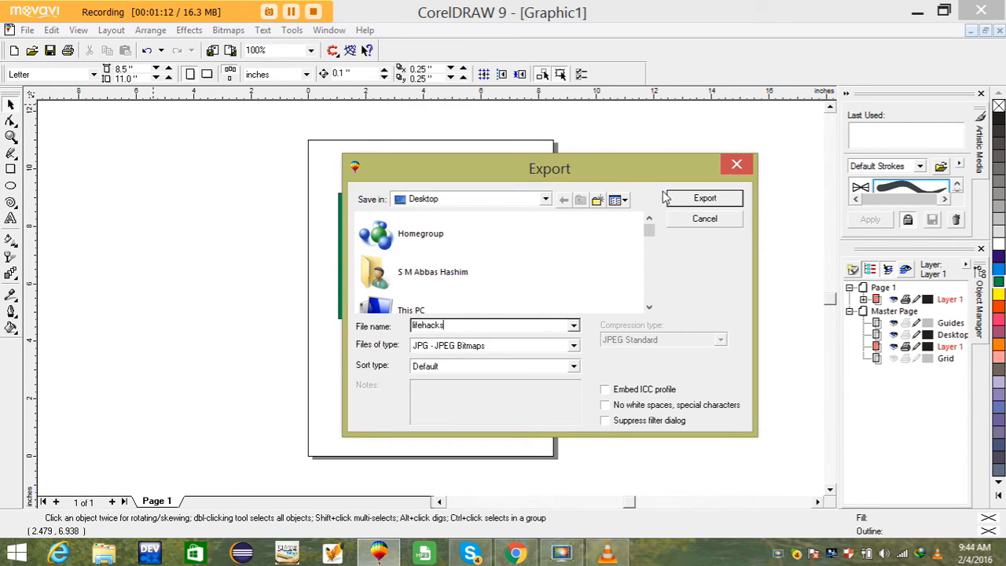
pyautogui.click(703, 197)
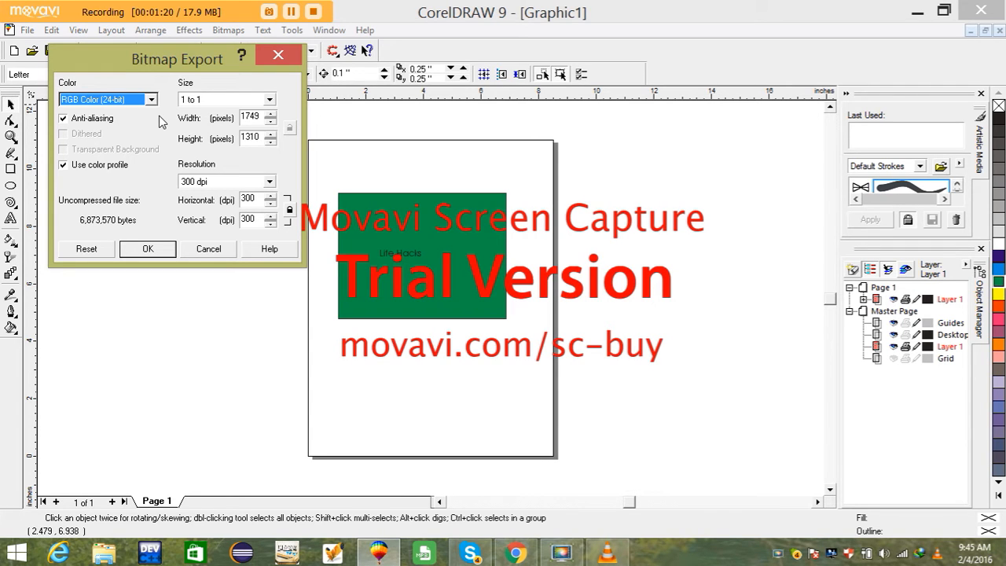
pyautogui.click(147, 249)
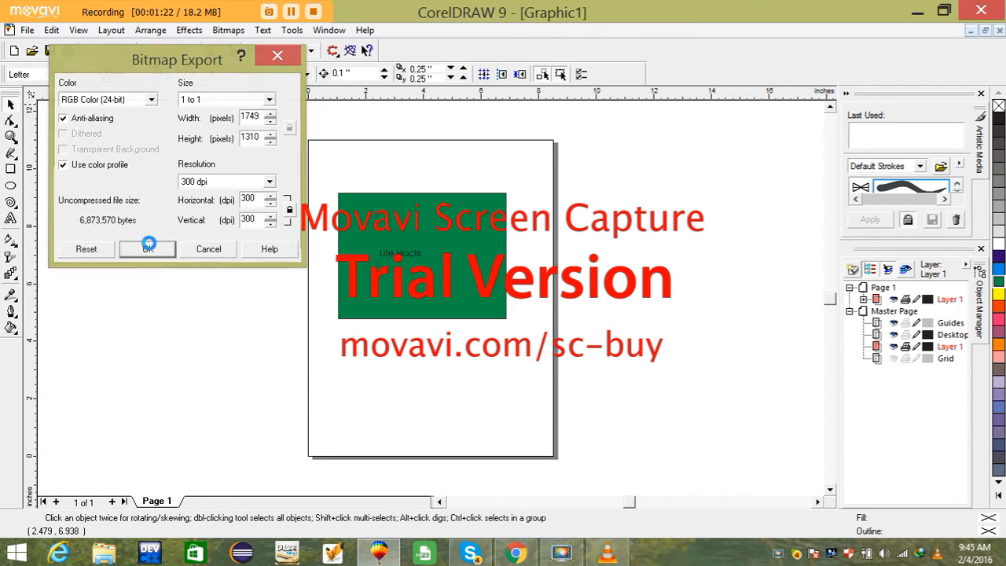
pyautogui.click(147, 249)
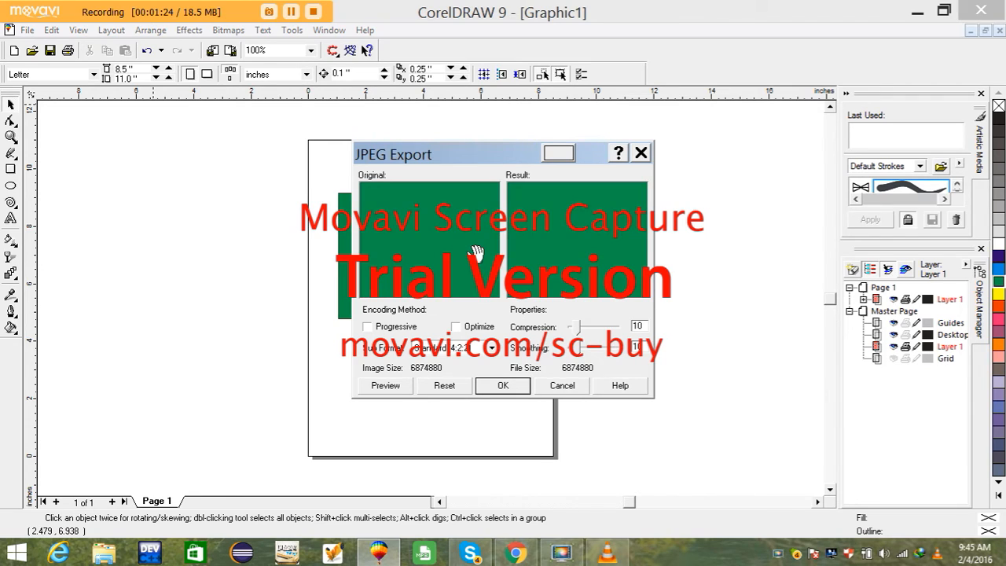
pyautogui.moveTo(419, 227)
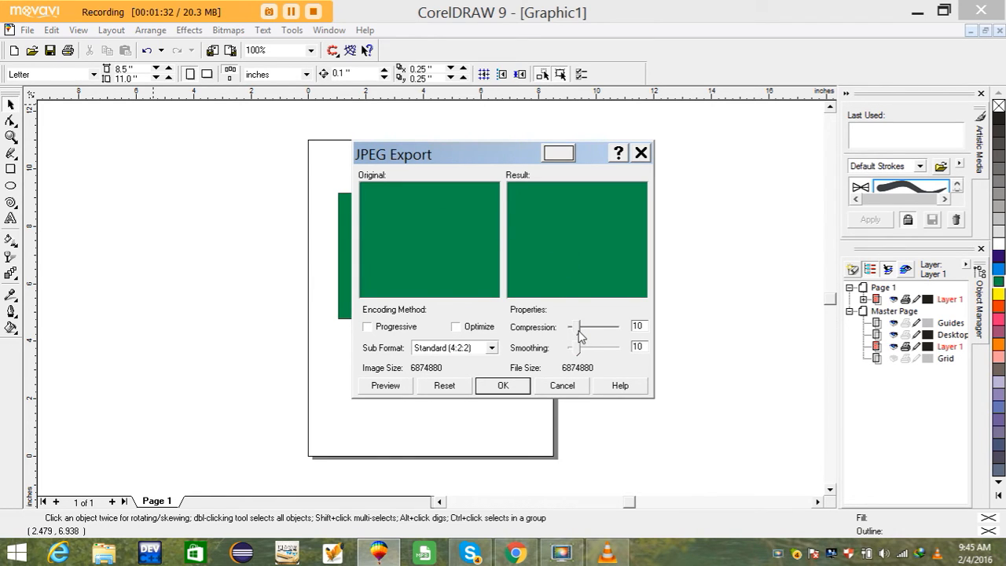
# - Export the JPEG with compression 18, then right-click lifehacks on the desktop
pyautogui.moveTo(554, 347); pyautogui.dragTo(581, 347)
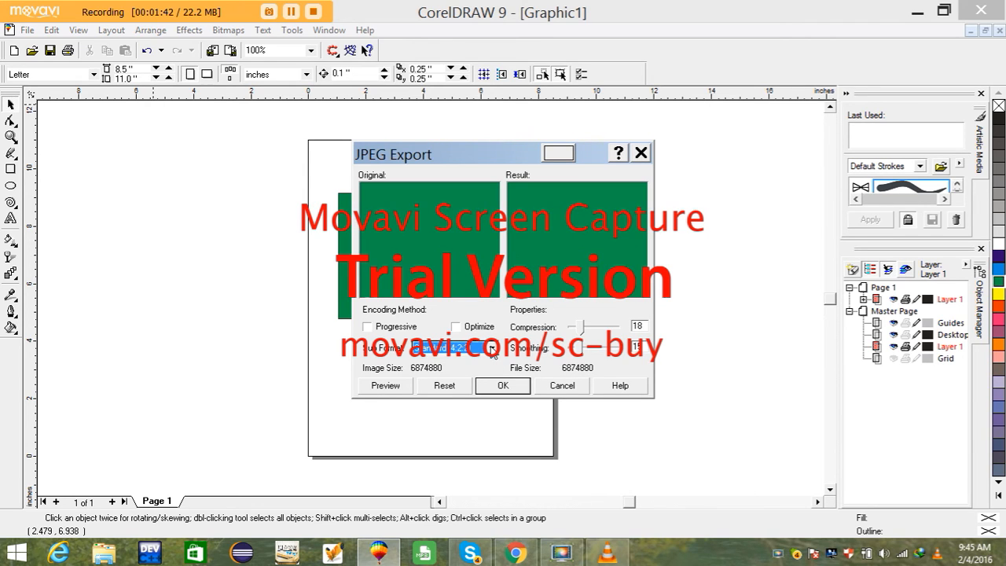
pyautogui.moveTo(426, 320)
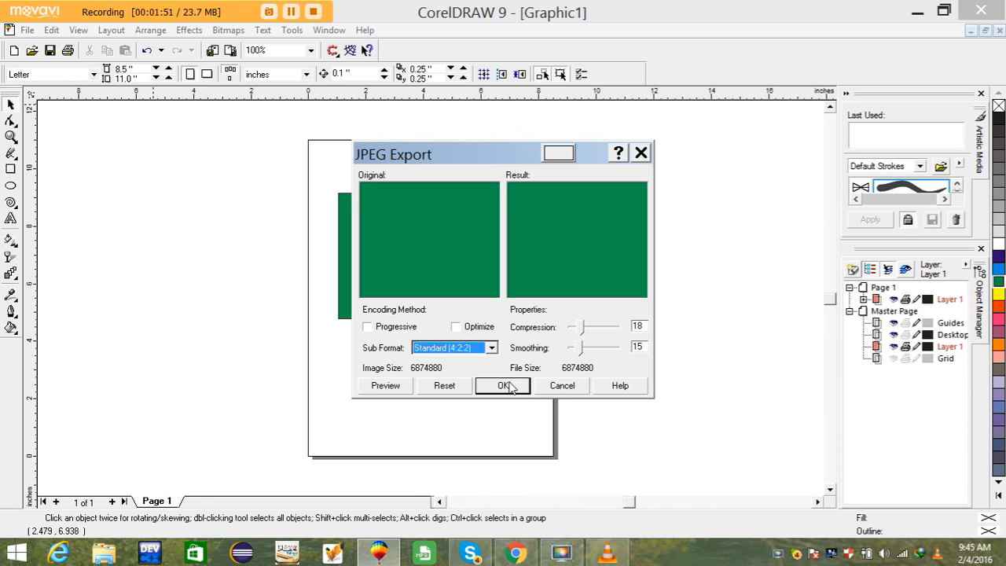
pyautogui.click(502, 385)
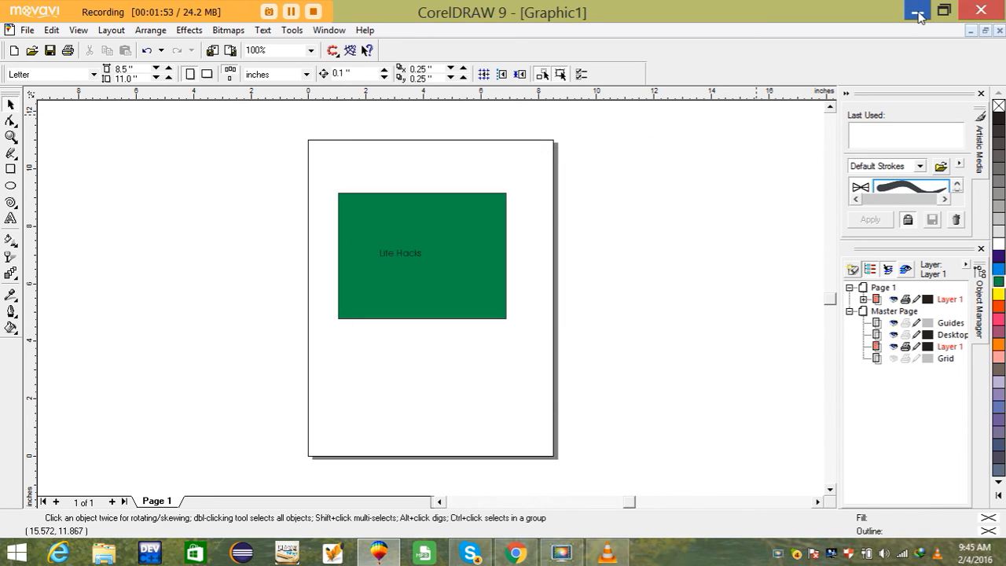
pyautogui.click(917, 9)
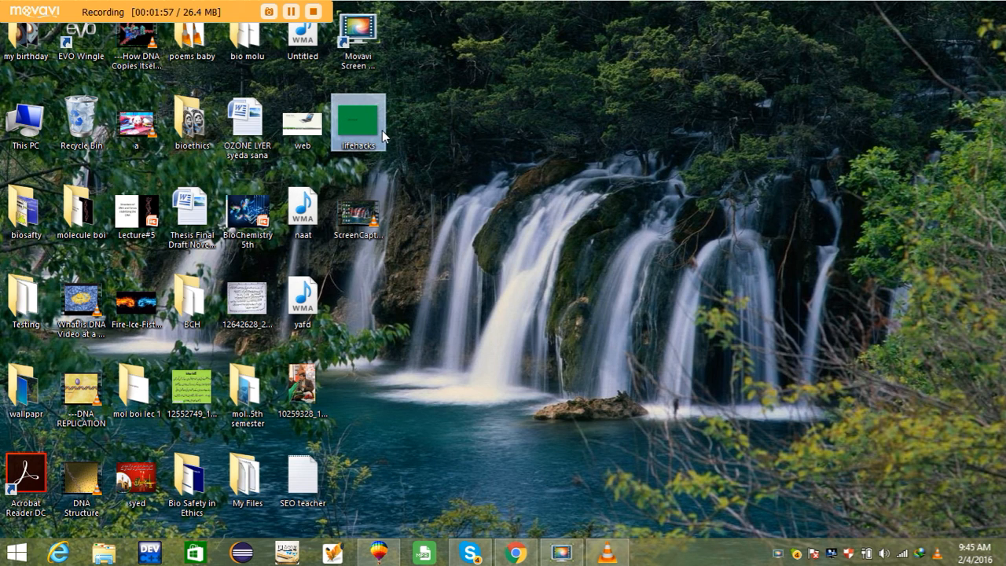
pyautogui.rightClick(358, 123)
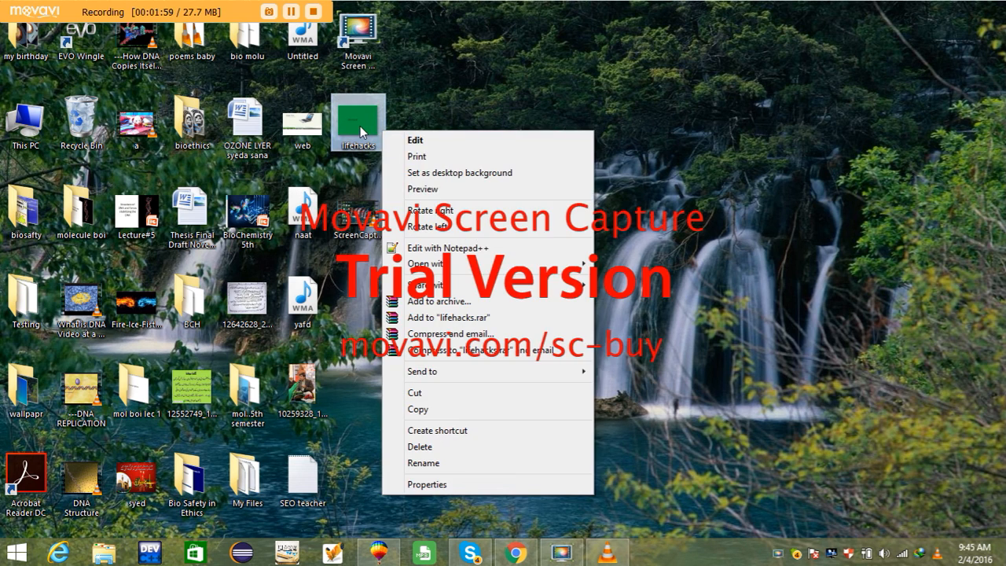